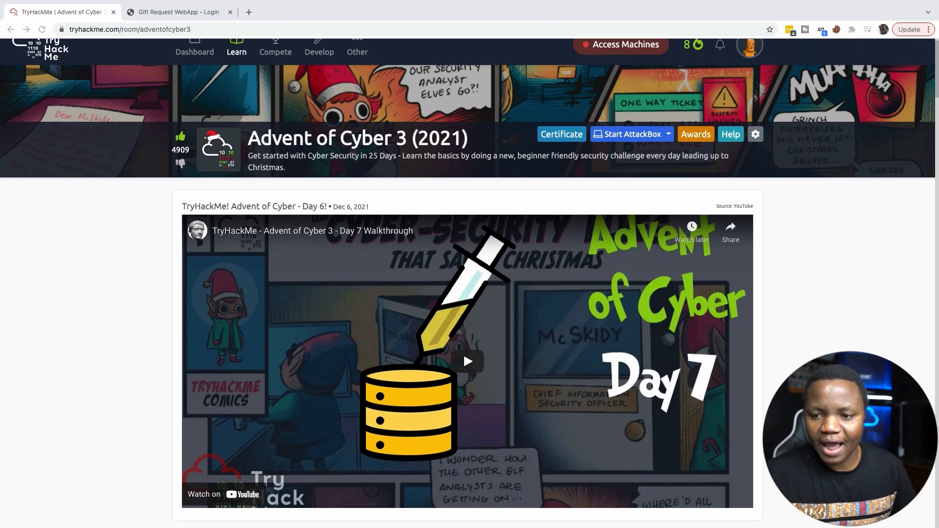
Start the Day 7 NoSQLi MongoDB target machine from Task 12
scroll("down", 3)
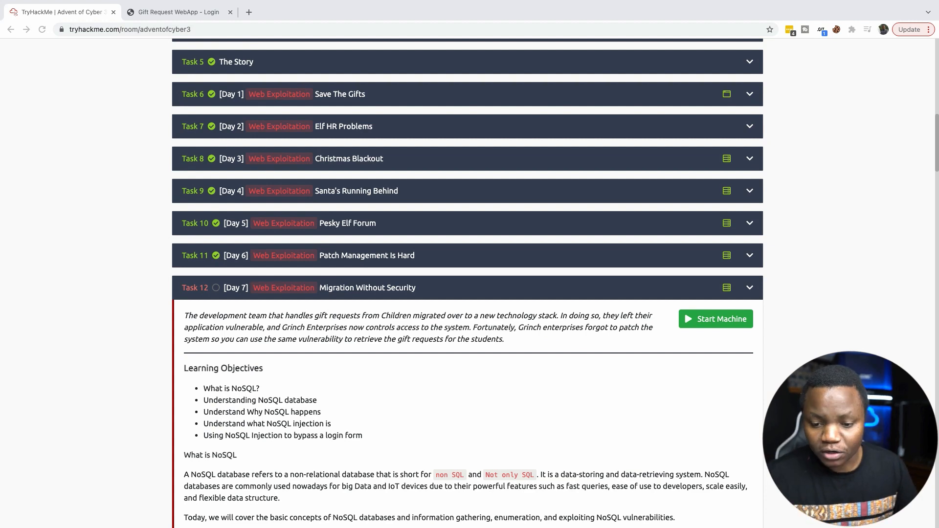
scroll("down", 3)
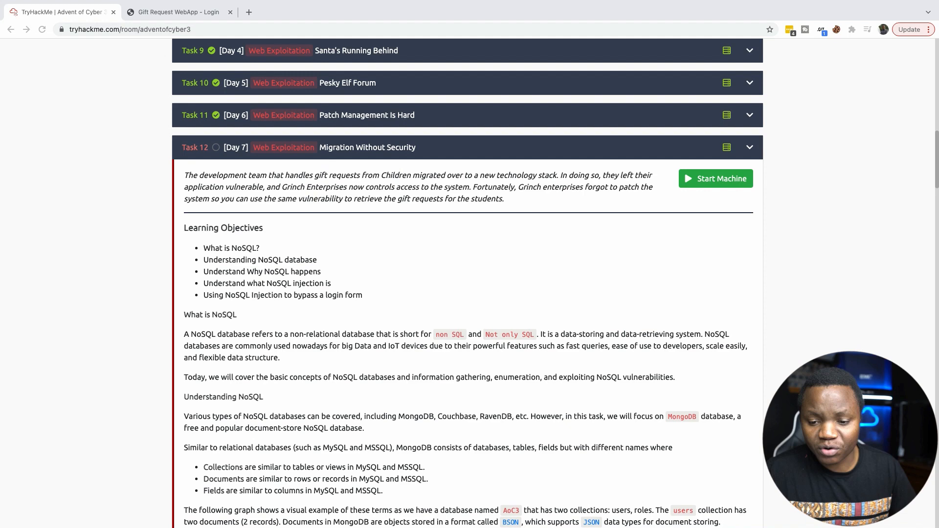
scroll("down", 3)
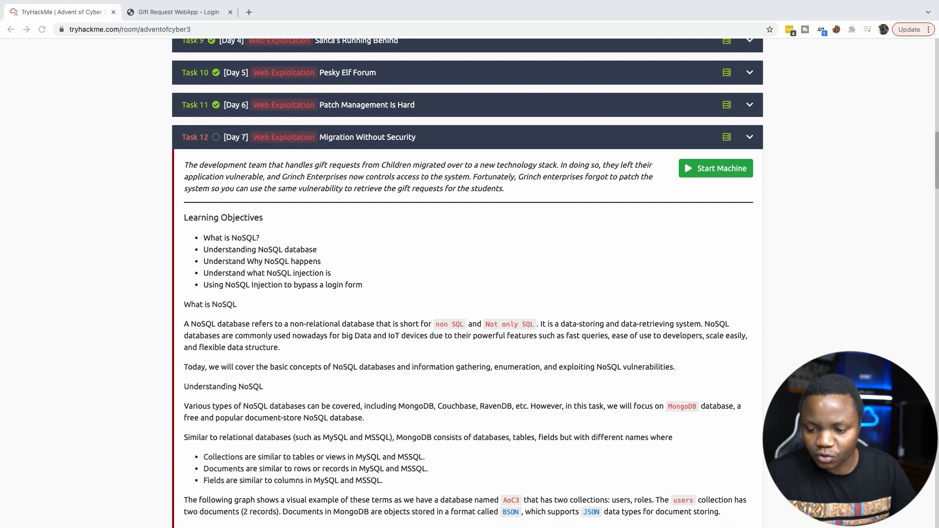
scroll("down", 3)
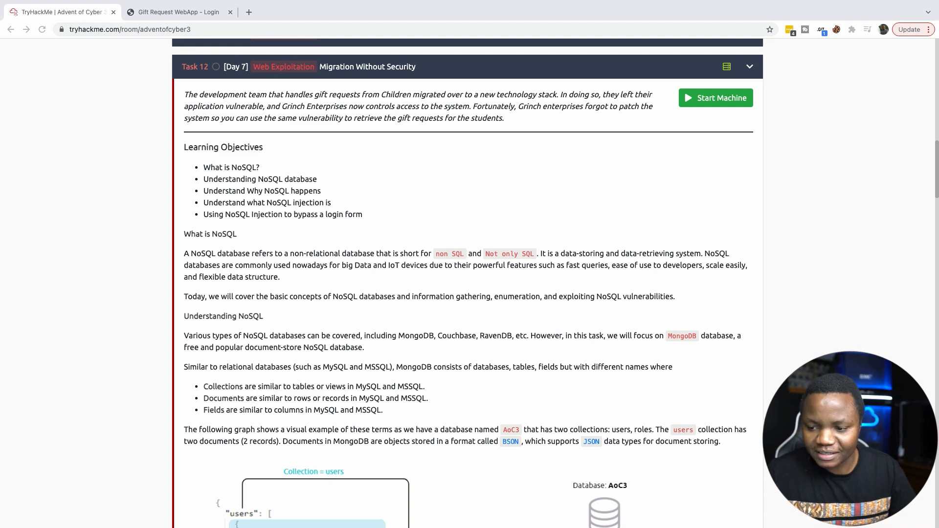
scroll("down", 3)
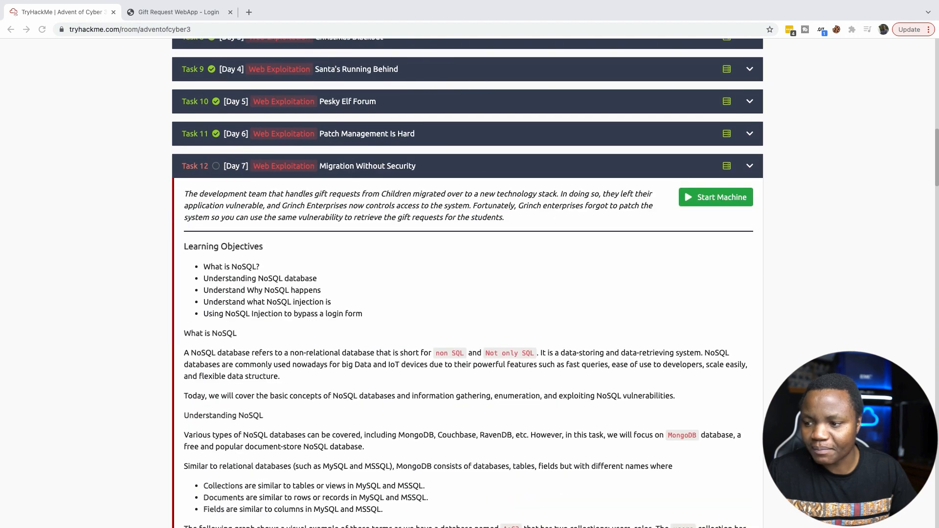
left_click(716, 197)
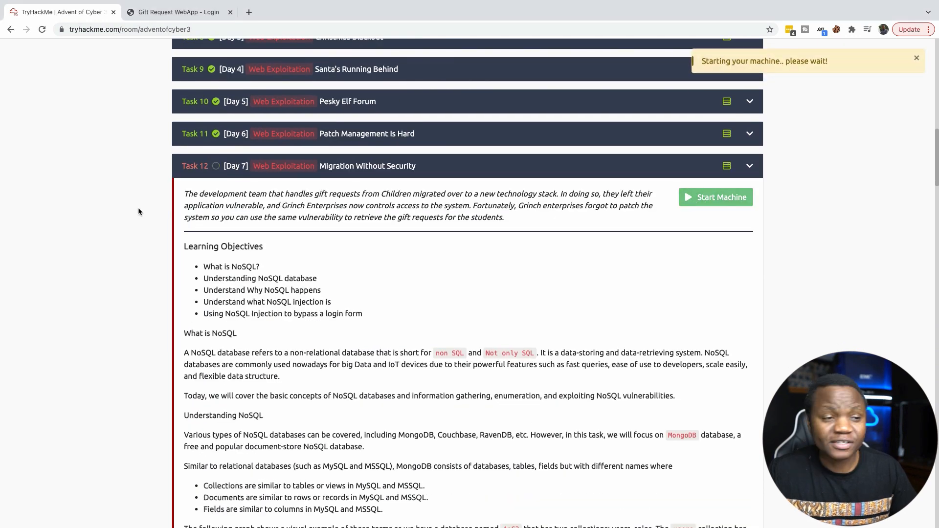
left_click(715, 198)
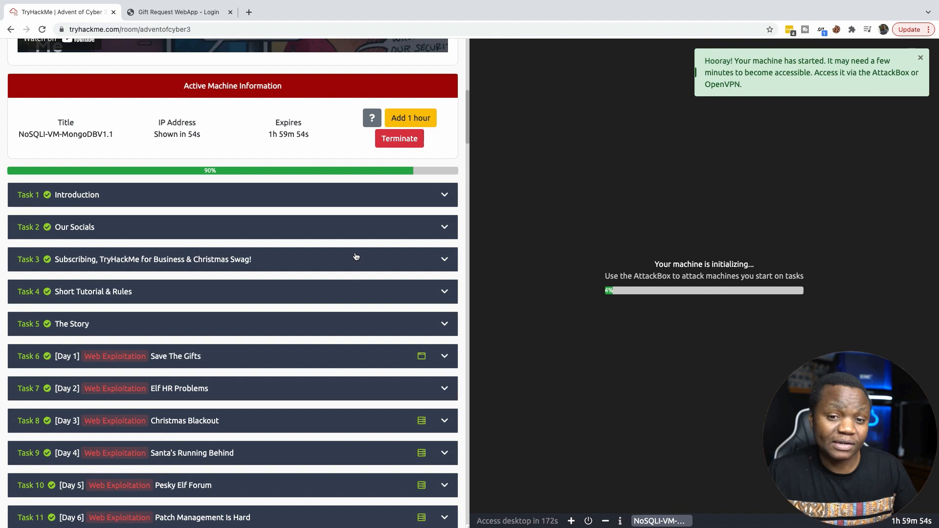
Scroll to the questions and highlight the first flag question
scroll("down", 3)
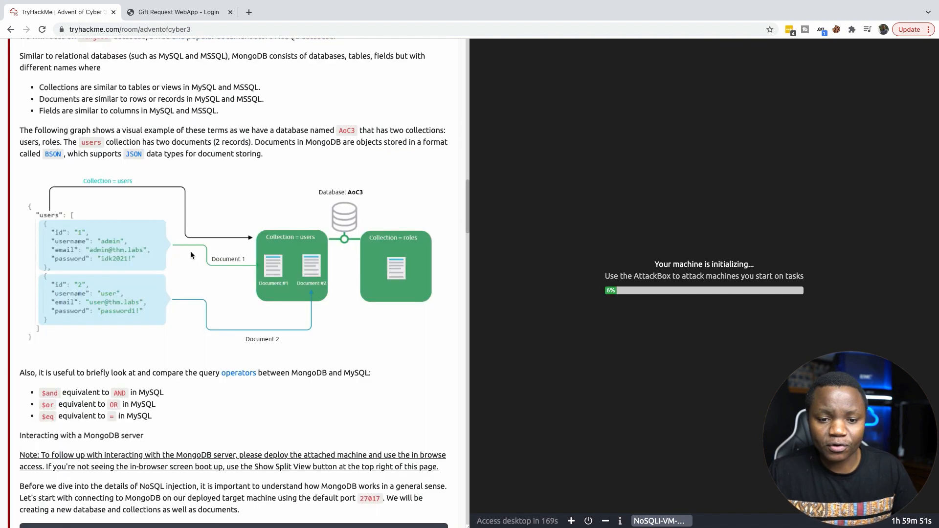
scroll("down", 3)
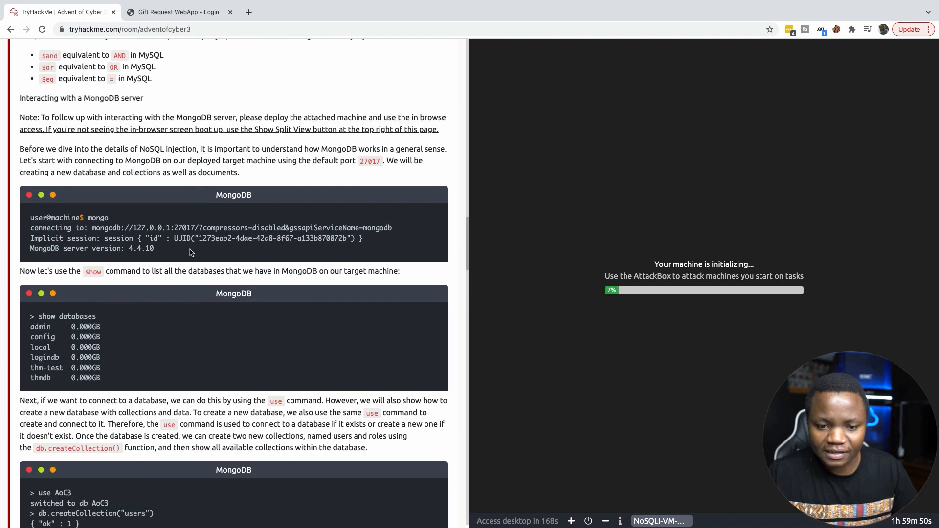
scroll("down", 3)
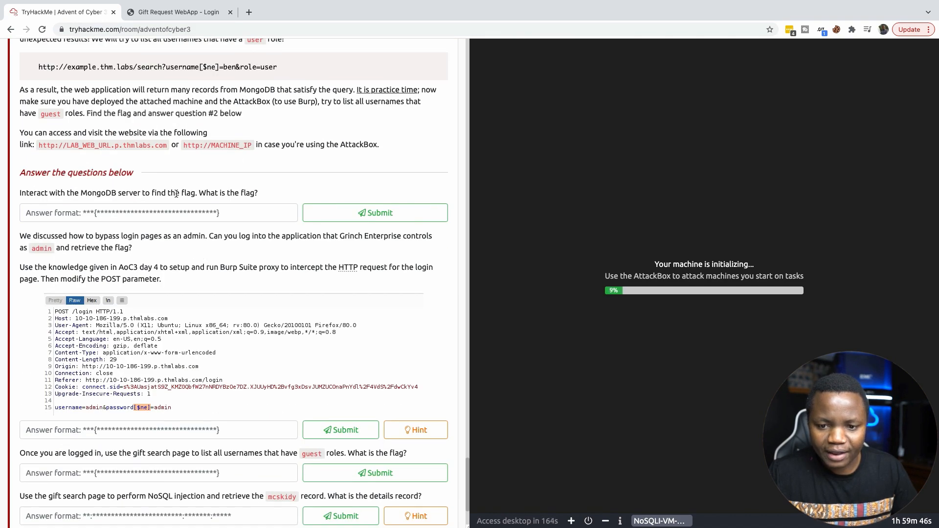
left_click_drag(161, 193, 219, 193)
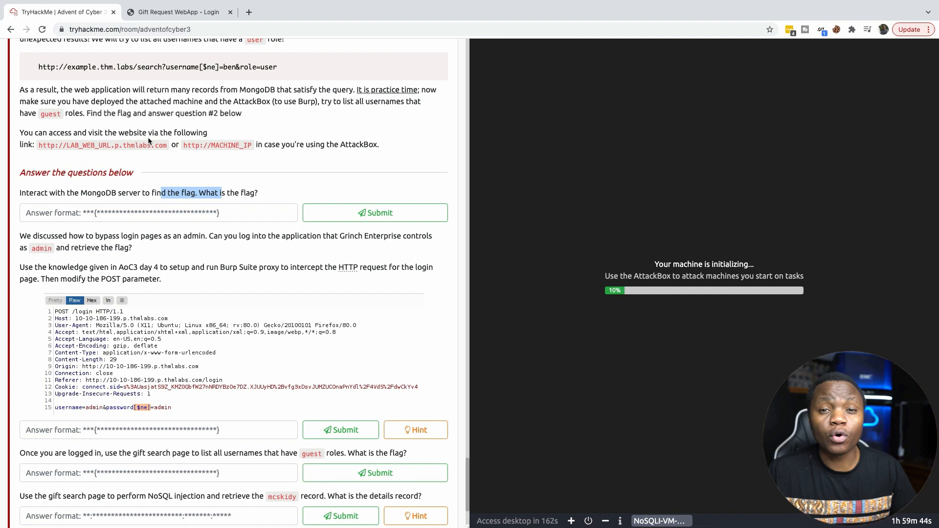
mouse_move(245, 160)
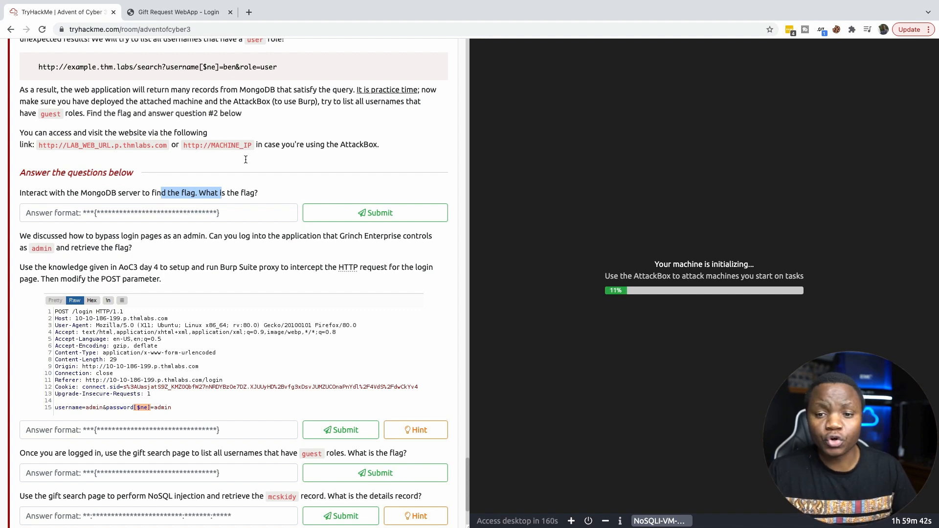
mouse_move(170, 143)
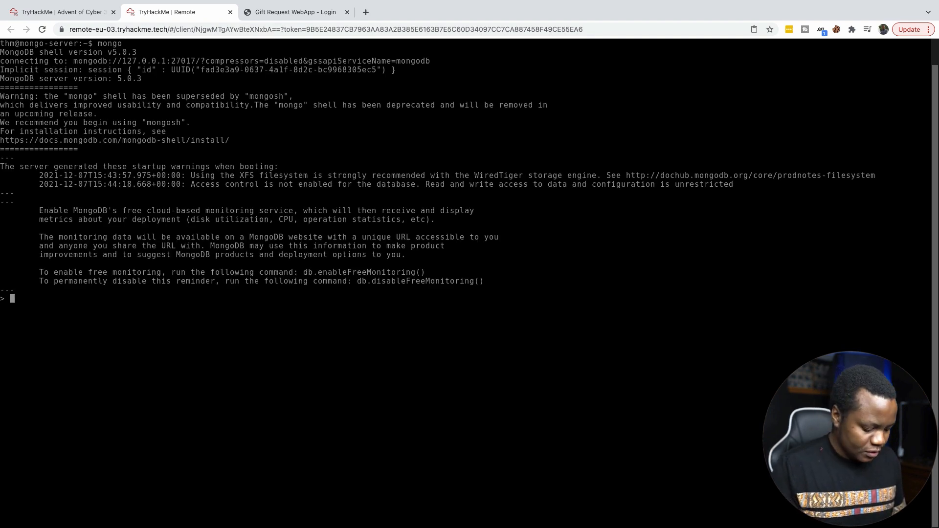
In the mongo shell list databases, switch to flagdb and list its collections
type("show dbs")
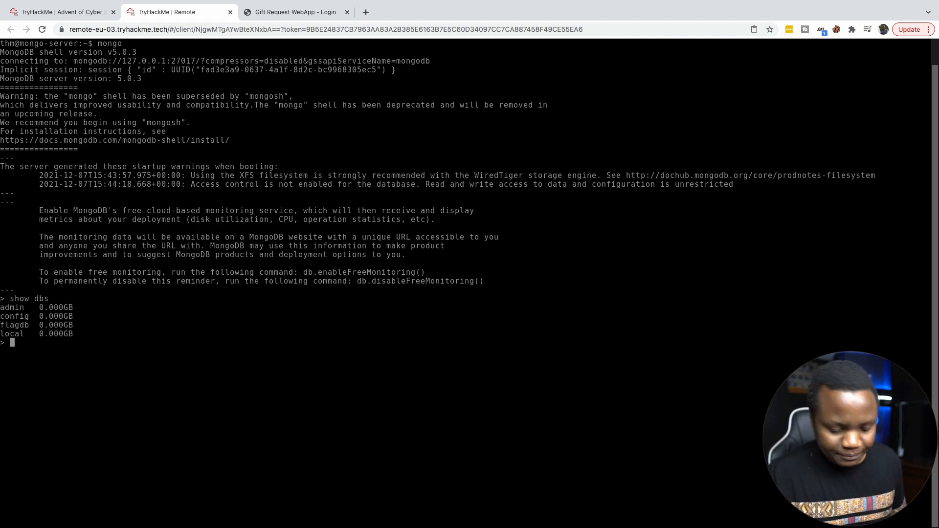
type("use flag")
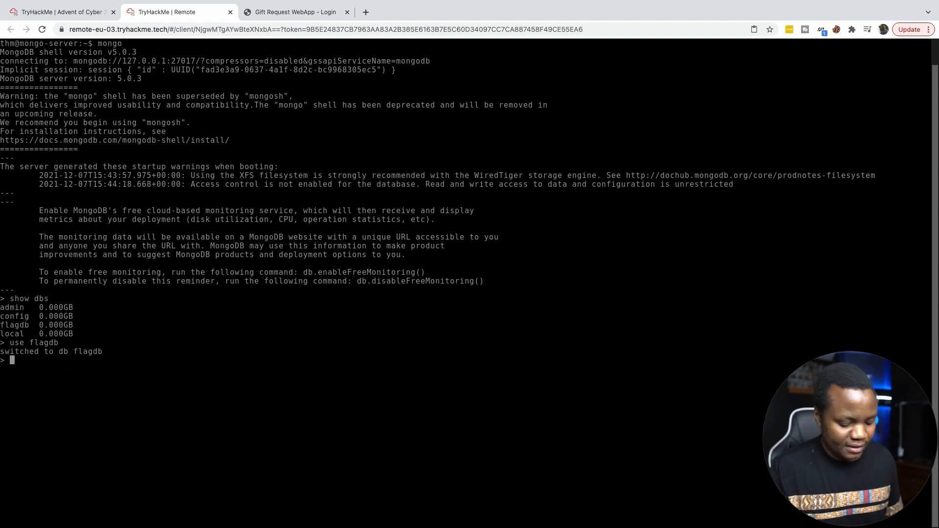
type("d")
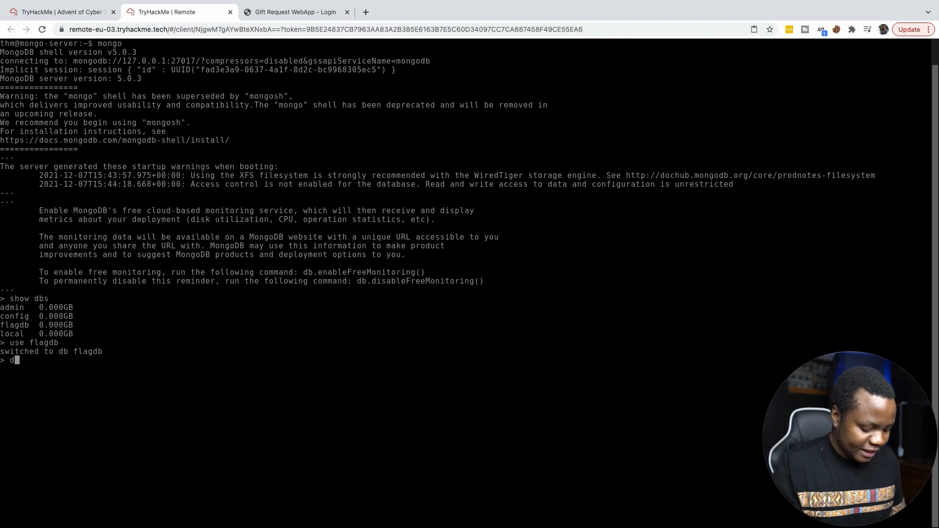
type("b.getCollectionNa")
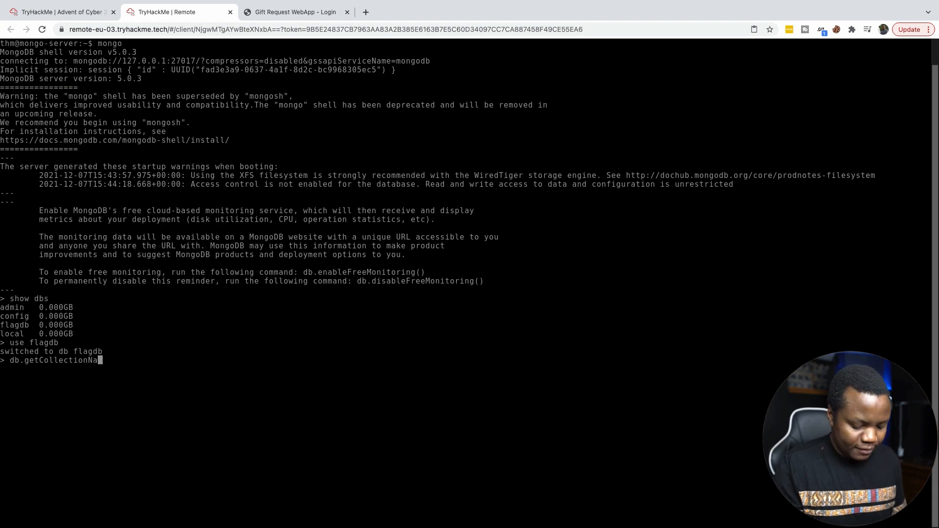
type("mes()")
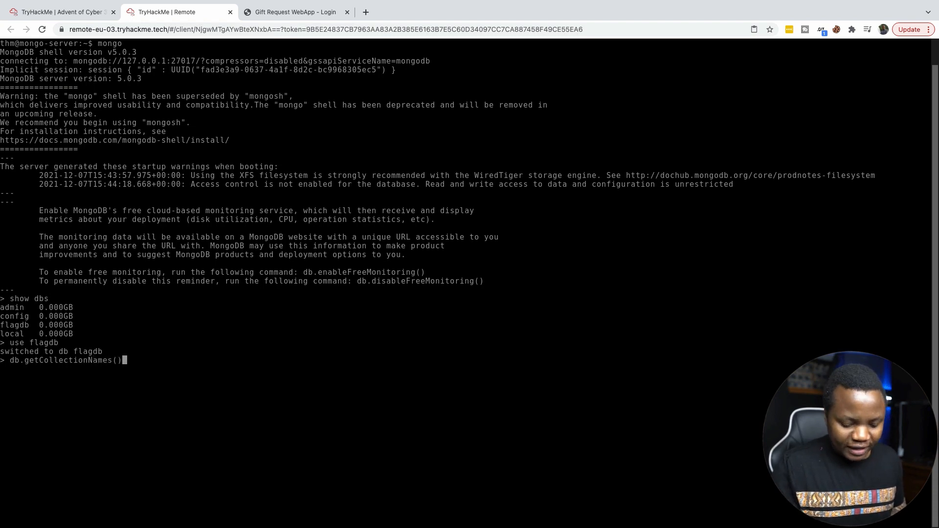
key("Enter")
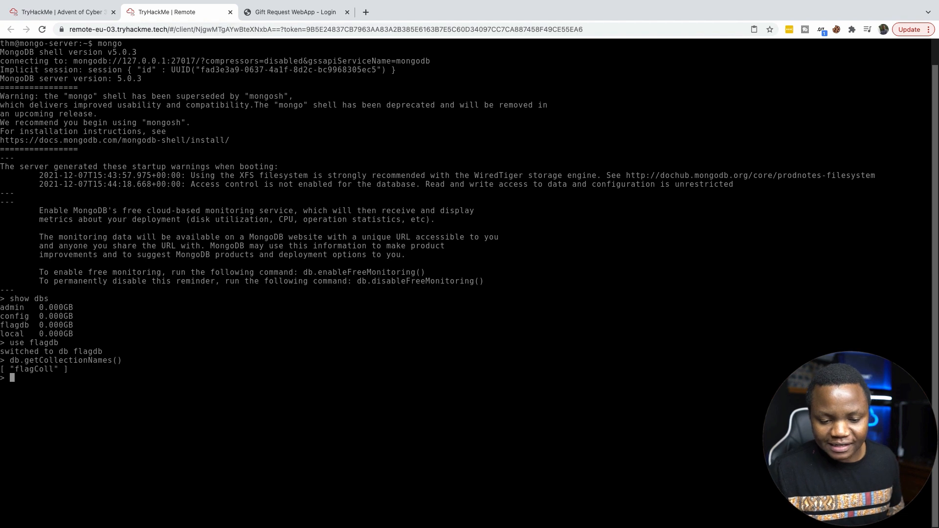
Run db.flagColl.find() and select the returned flag value
double_click(35, 369)
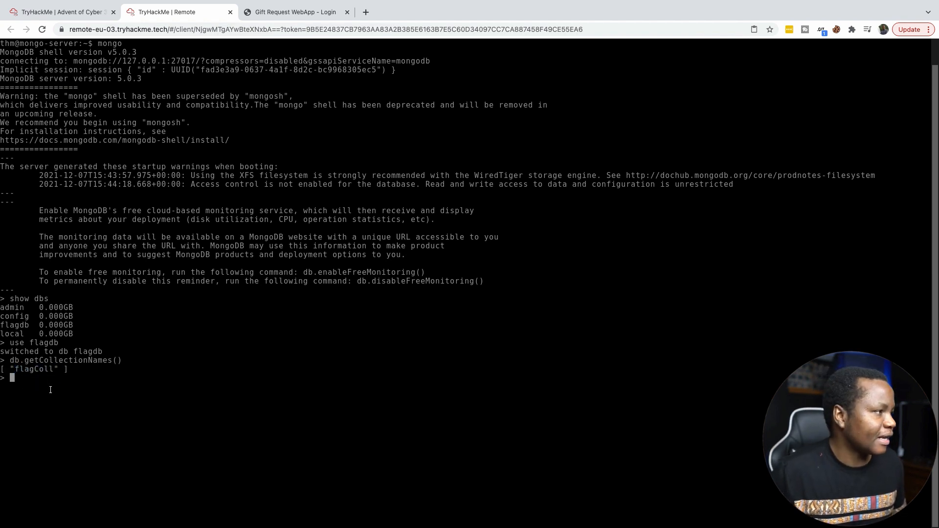
type("db.")
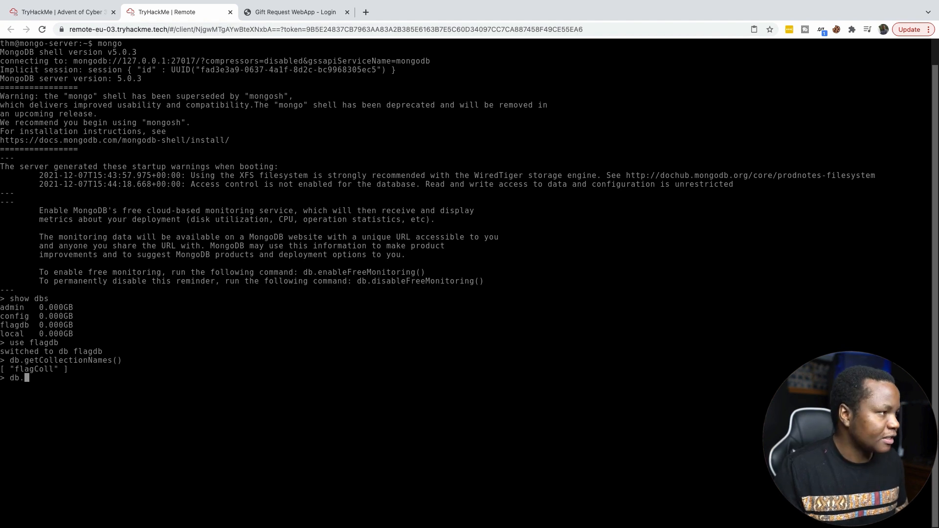
type("flagColl")
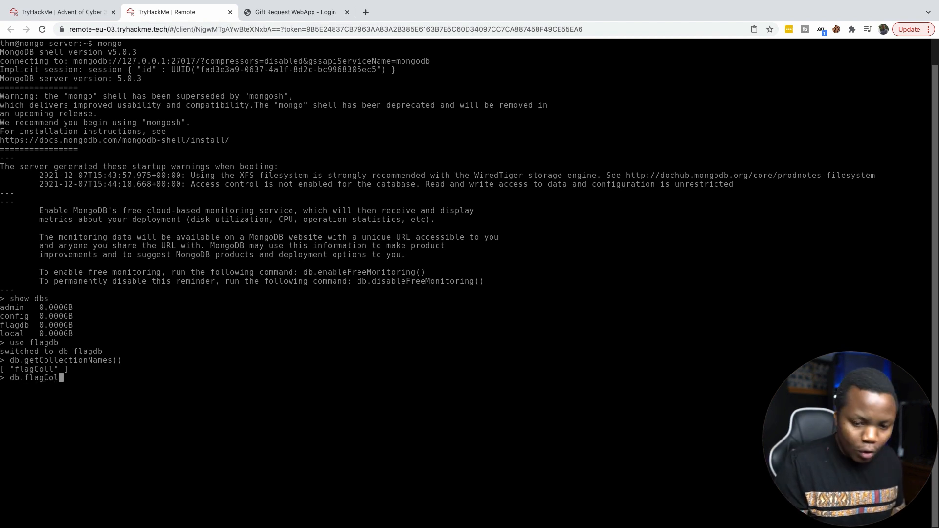
type(".fin")
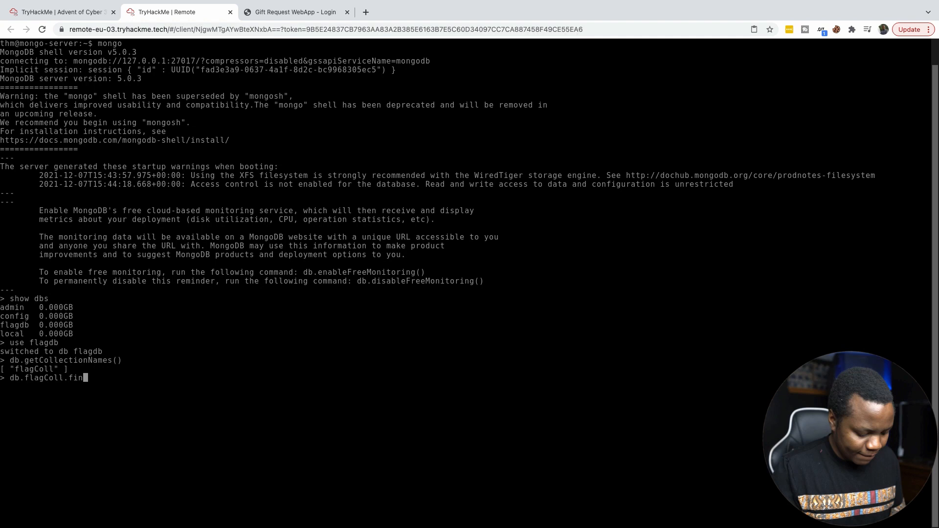
type("d(")
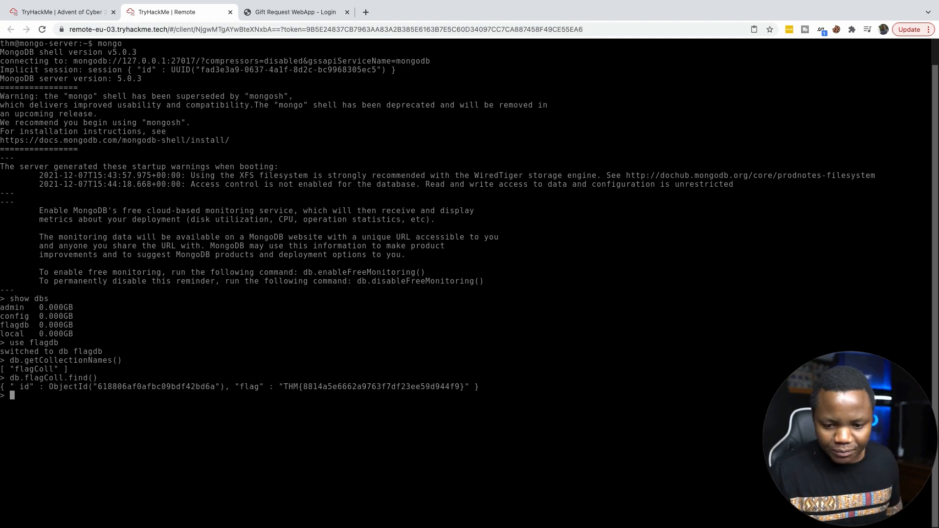
left_click_drag(277, 387, 482, 386)
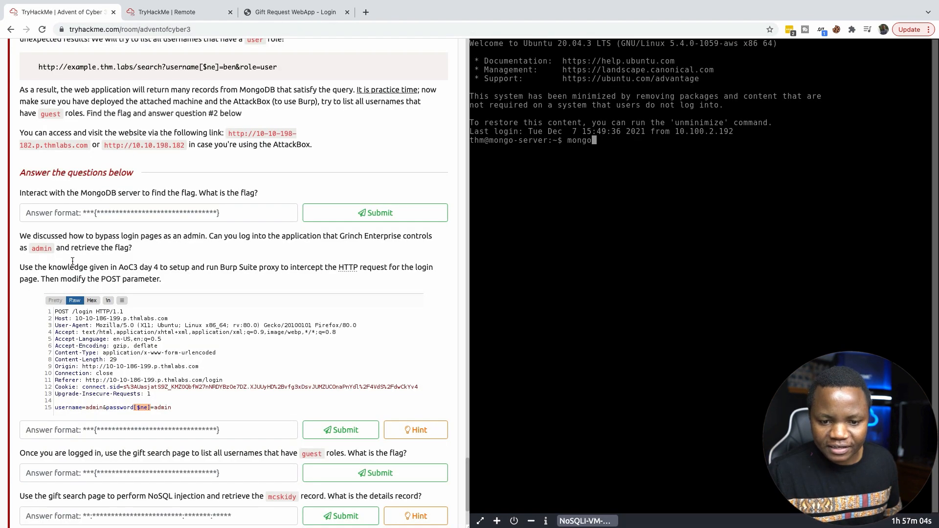
type("\"THM{884a5e6662a9763f7df23ee59d944f9}\" }")
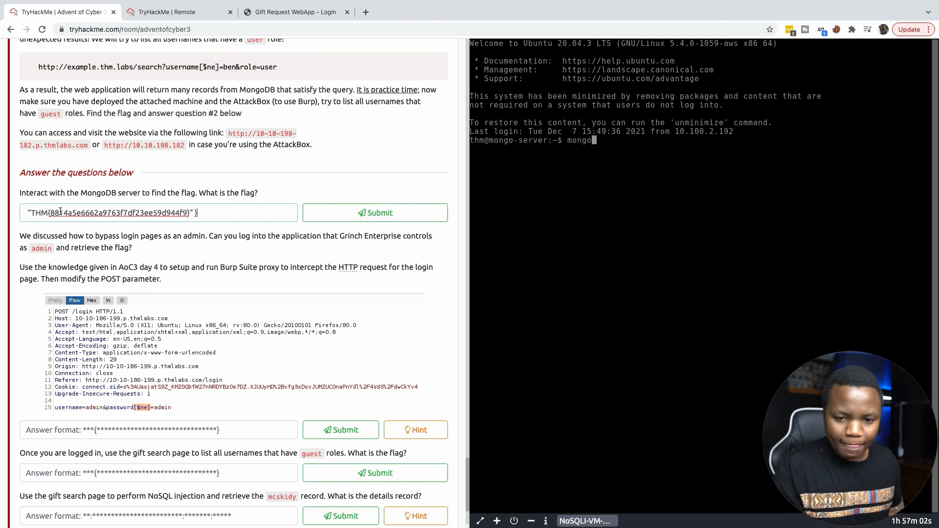
left_click(375, 214)
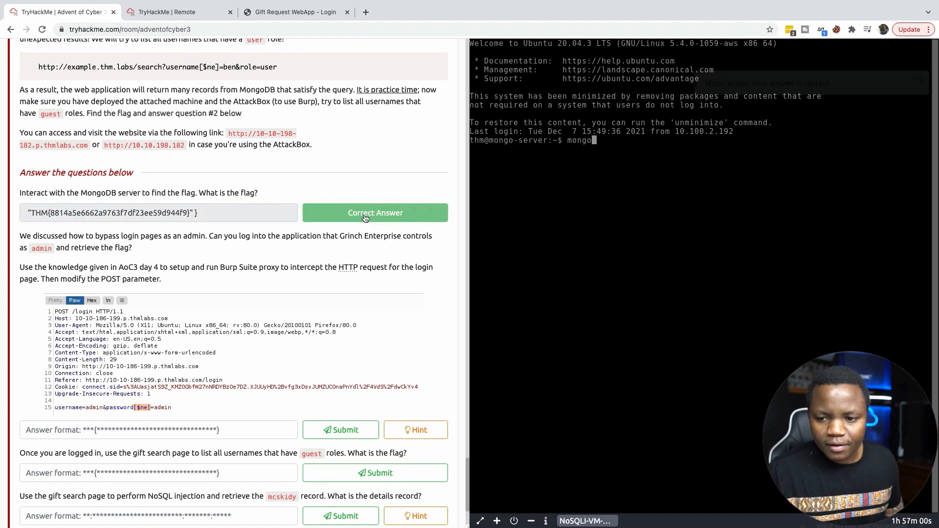
left_click(376, 213)
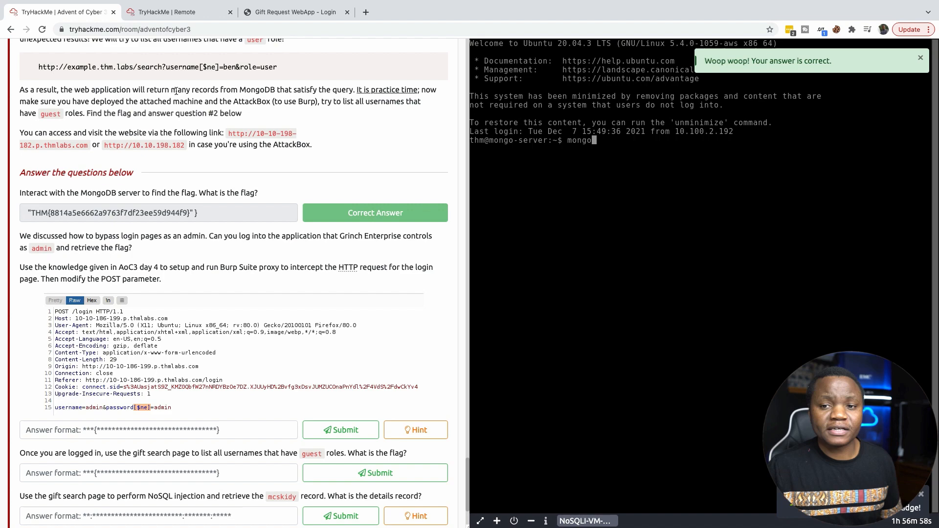
left_click(173, 12)
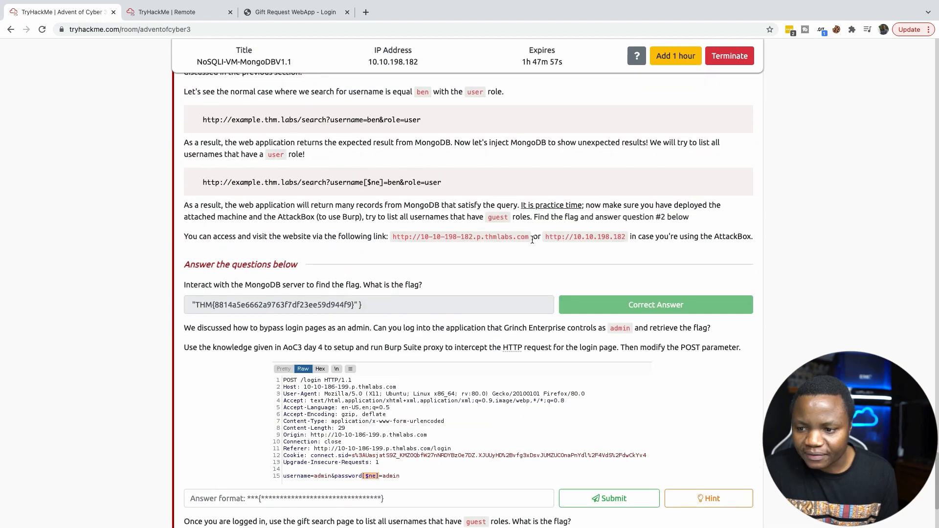
double_click(402, 237)
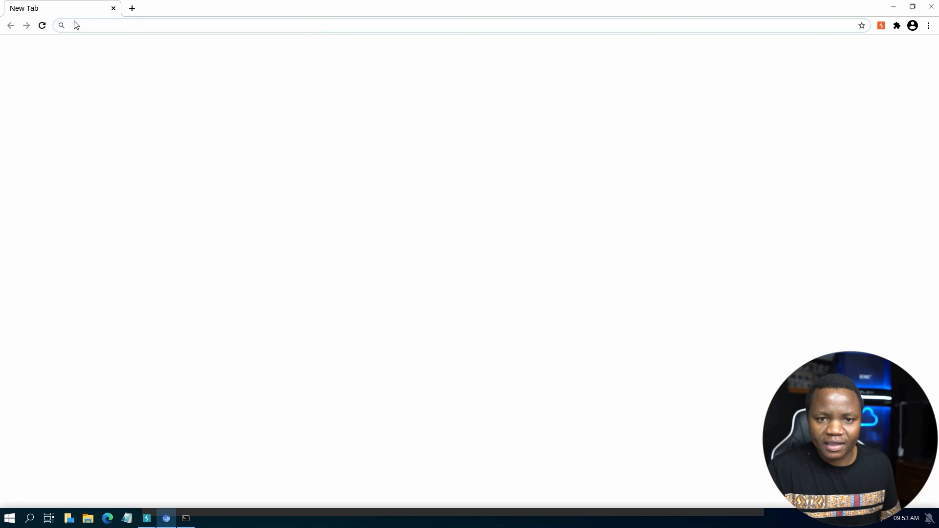
Load the target's /login page and fill in admin / password, then bring up Burp
type("10-10-198-182.p.thmlabs.com/login")
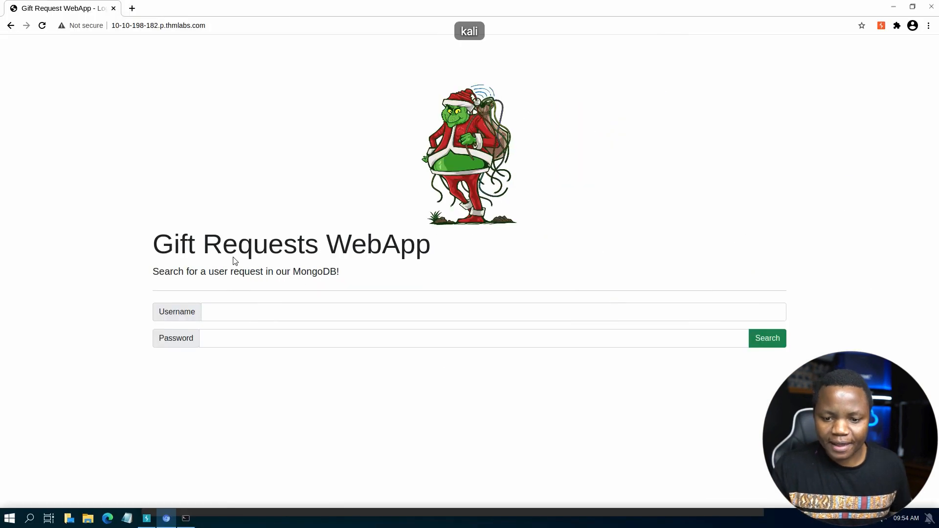
type("ad")
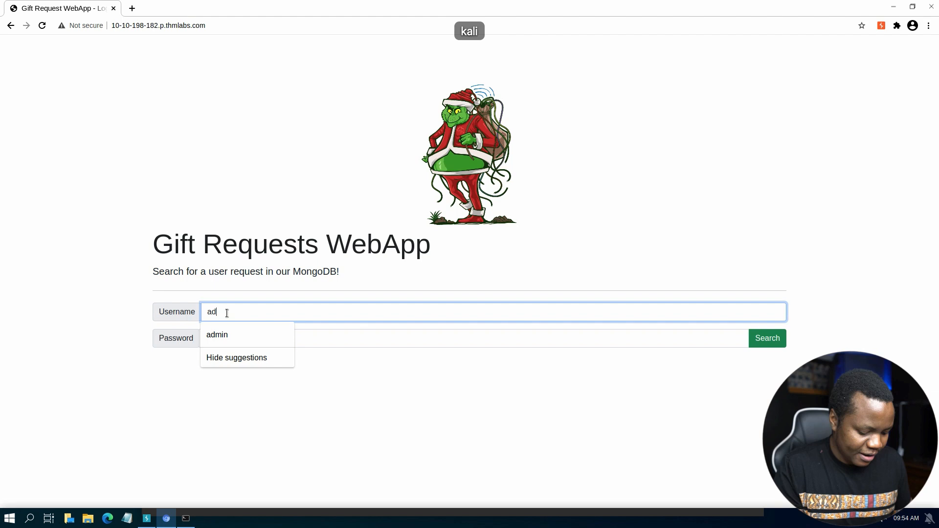
left_click(217, 334)
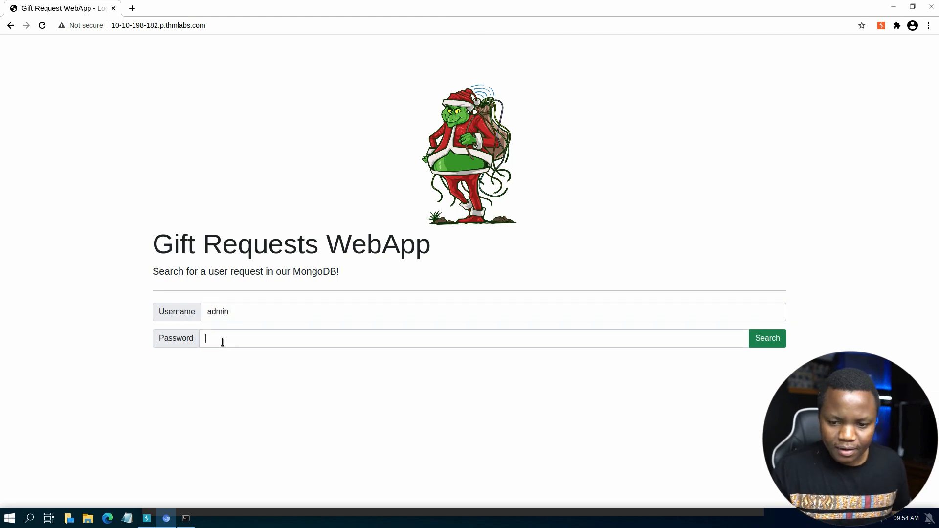
type("password")
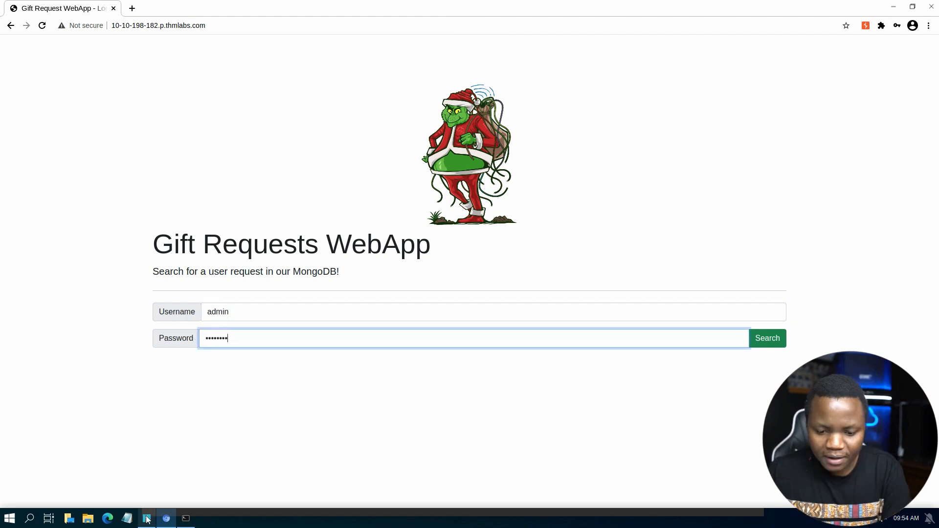
left_click(147, 519)
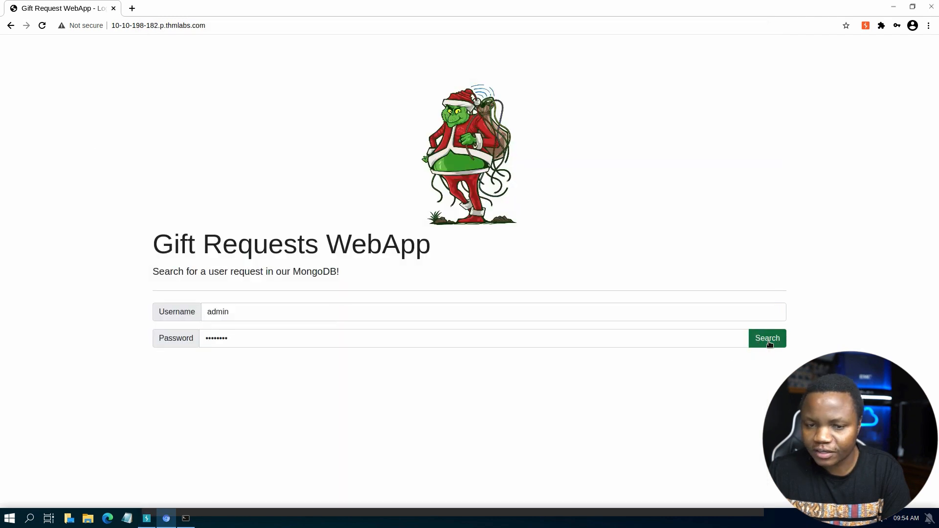
Intercept the login request, change it to password[$ne]=password and send to Repeater
left_click(768, 338)
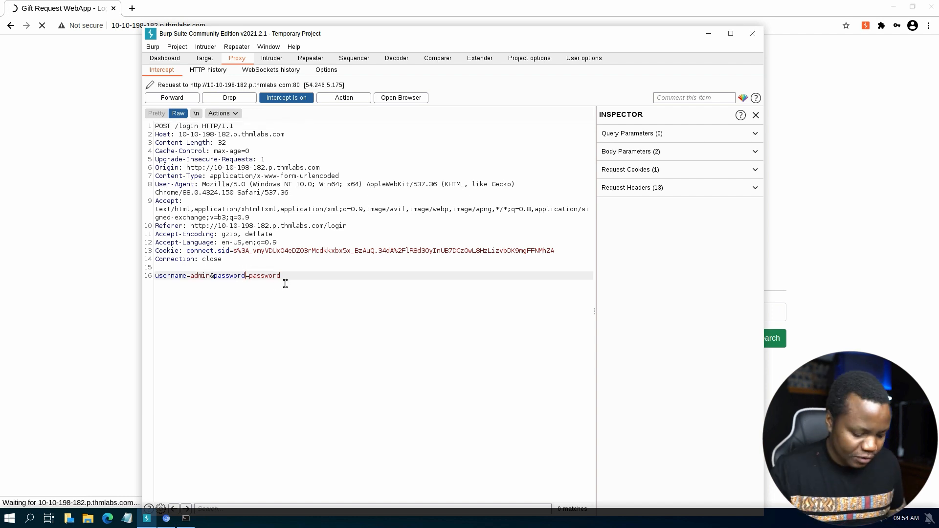
type("[#")
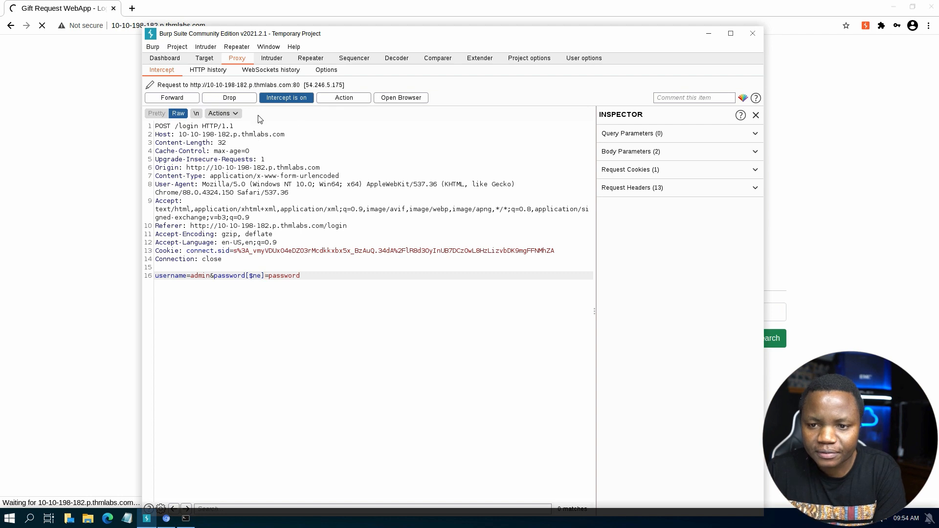
right_click(241, 276)
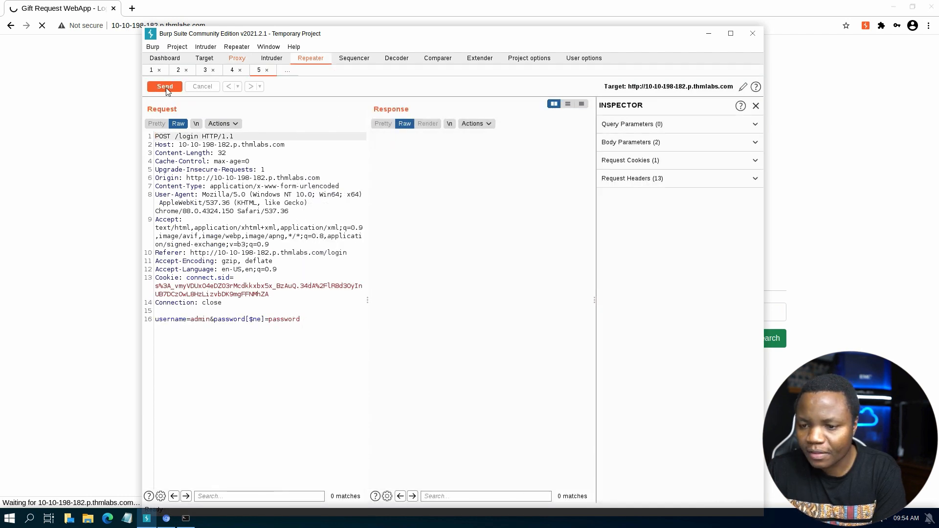
Test the injected login in Repeater, then forward it from Proxy Intercept
left_click(164, 86)
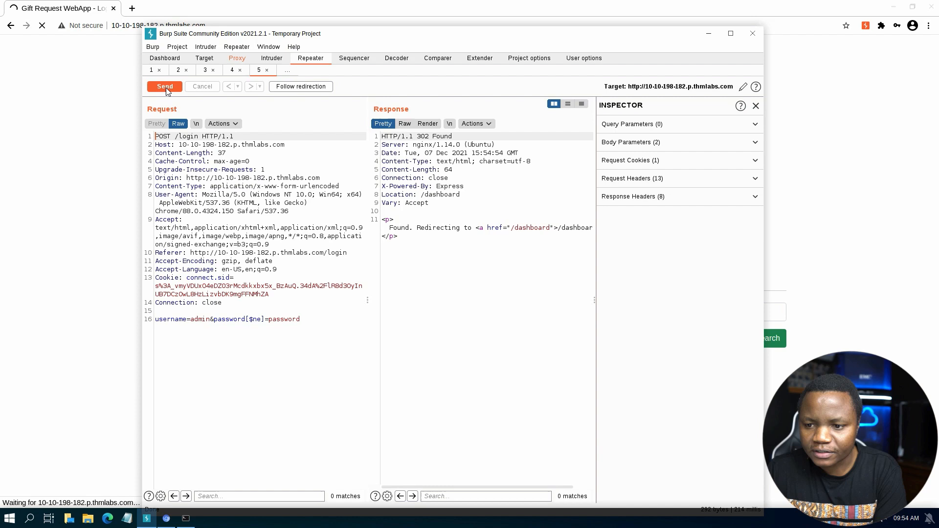
left_click(165, 86)
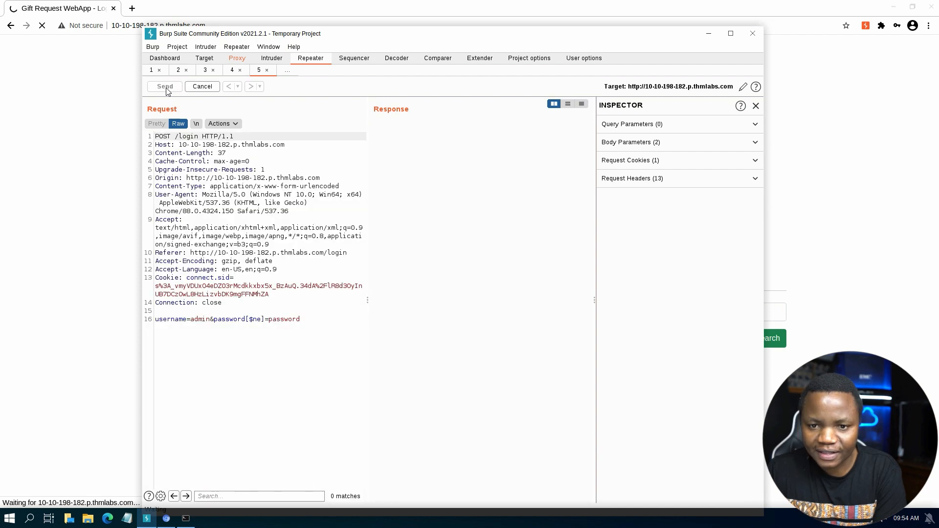
left_click(164, 86)
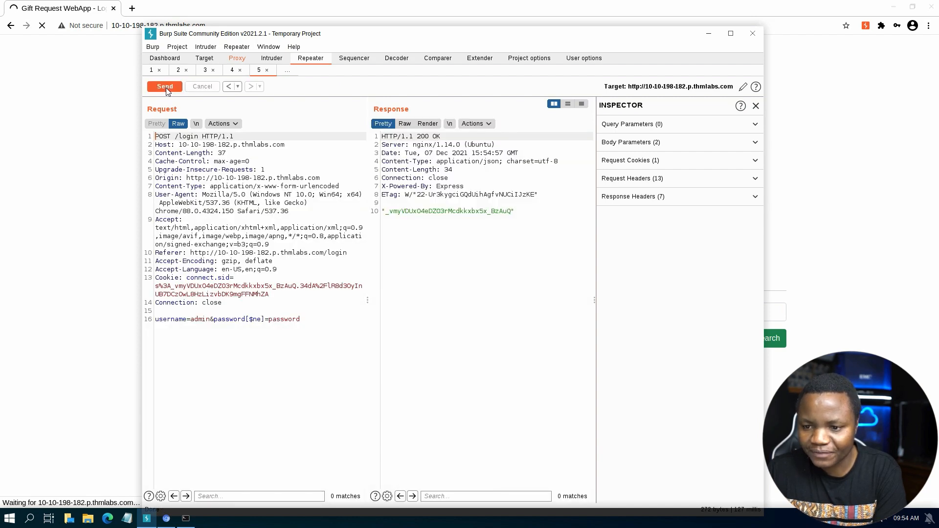
left_click(237, 58)
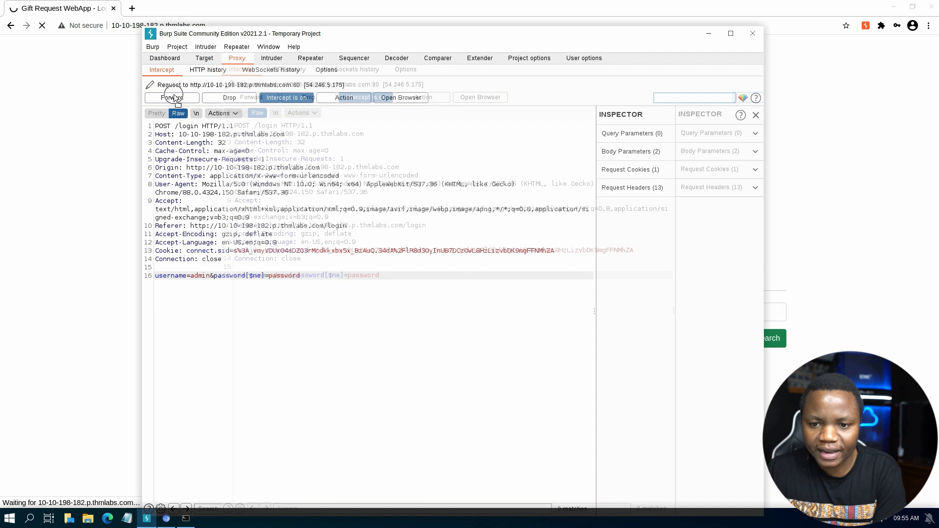
left_click(172, 97)
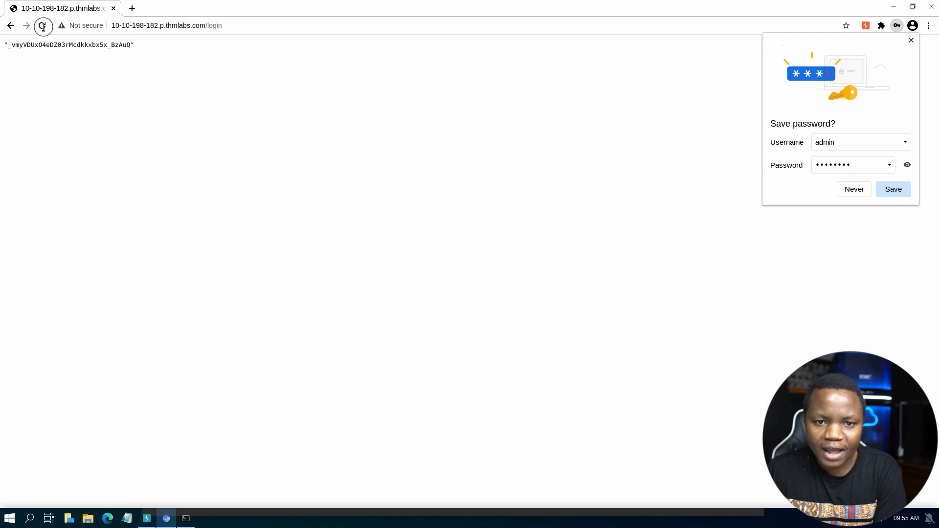
Reload into the admin dashboard and go to the user Search page
left_click(43, 26)
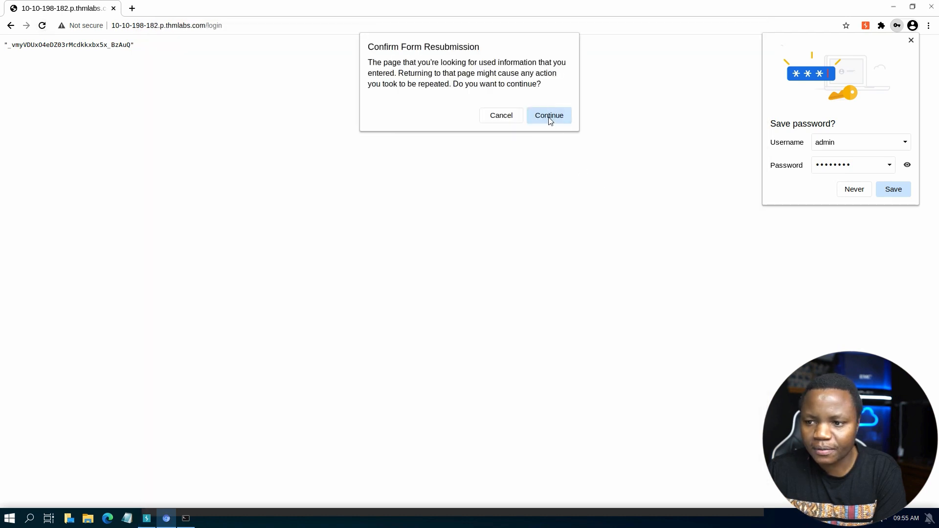
left_click(549, 116)
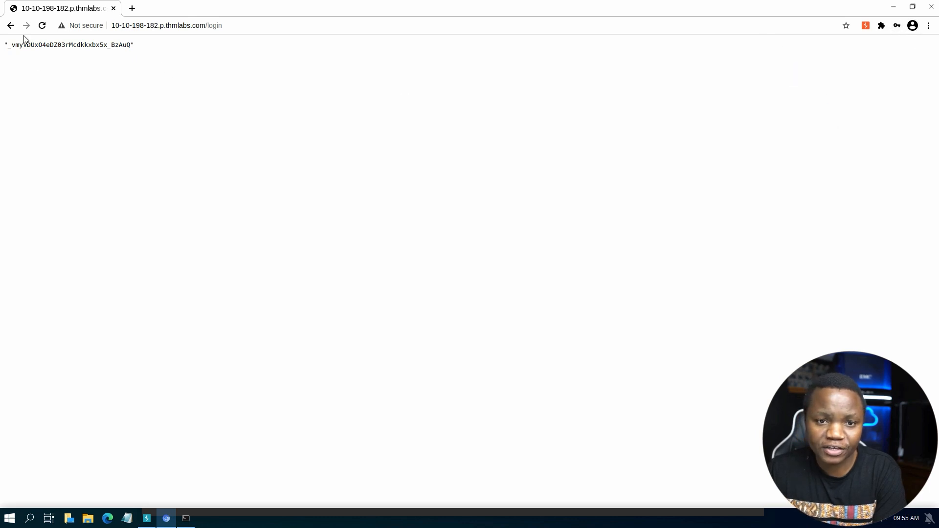
left_click(11, 25)
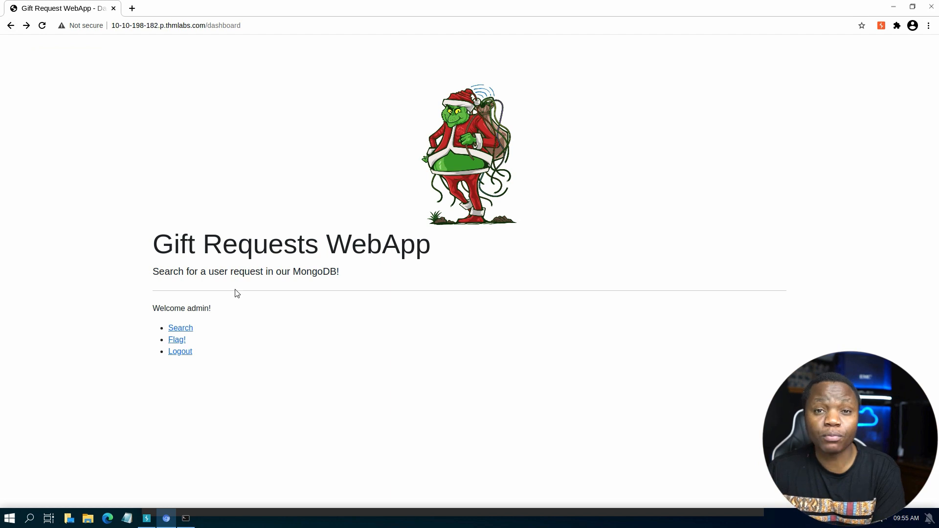
mouse_move(168, 352)
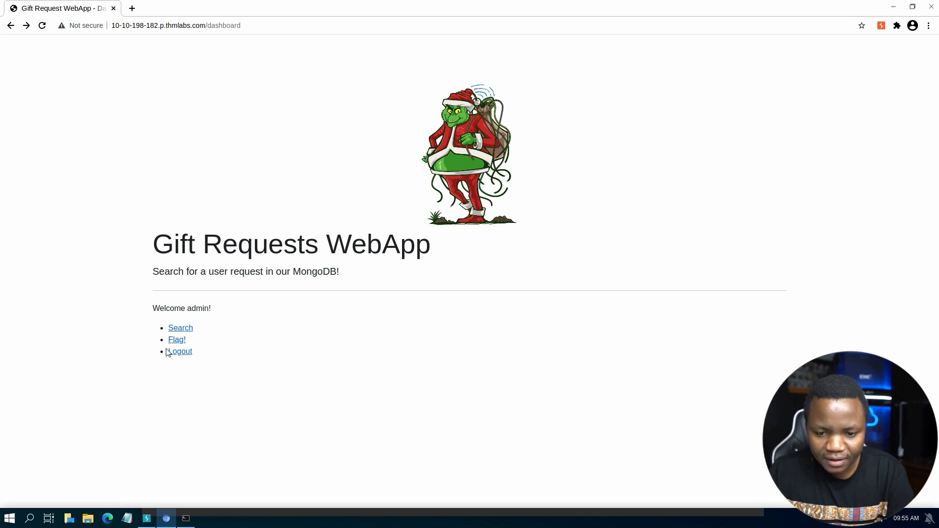
left_click(176, 340)
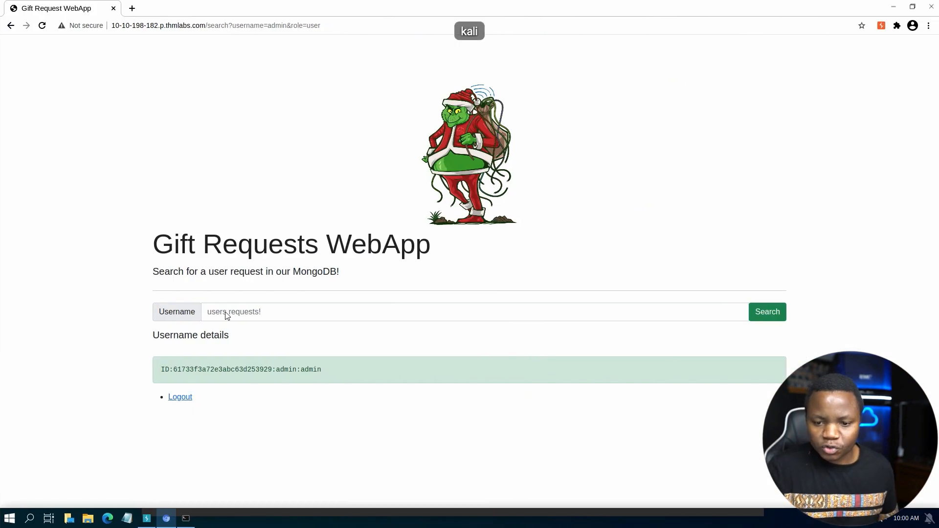
Search for admin and edit the intercepted query to username[$ne]=admin&role=guest
left_click(474, 312)
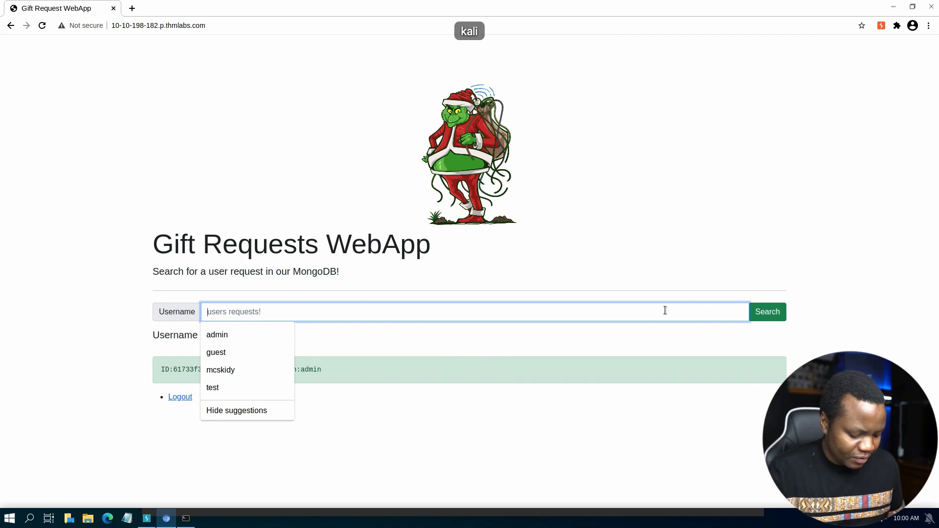
type("ad")
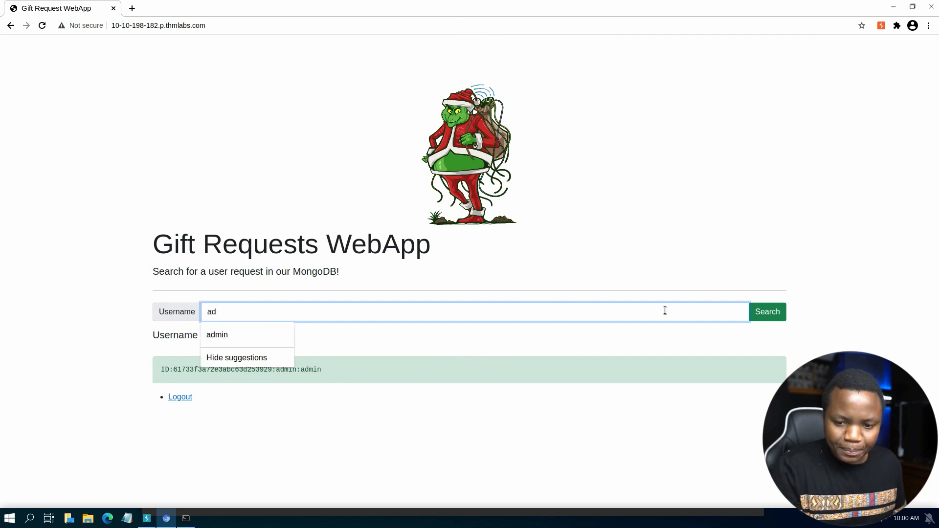
left_click(217, 335)
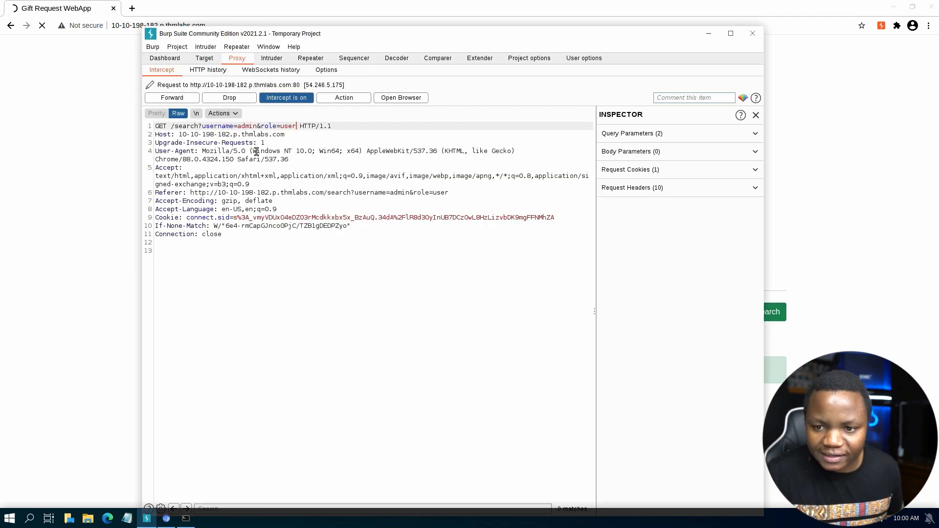
key("Backspace")
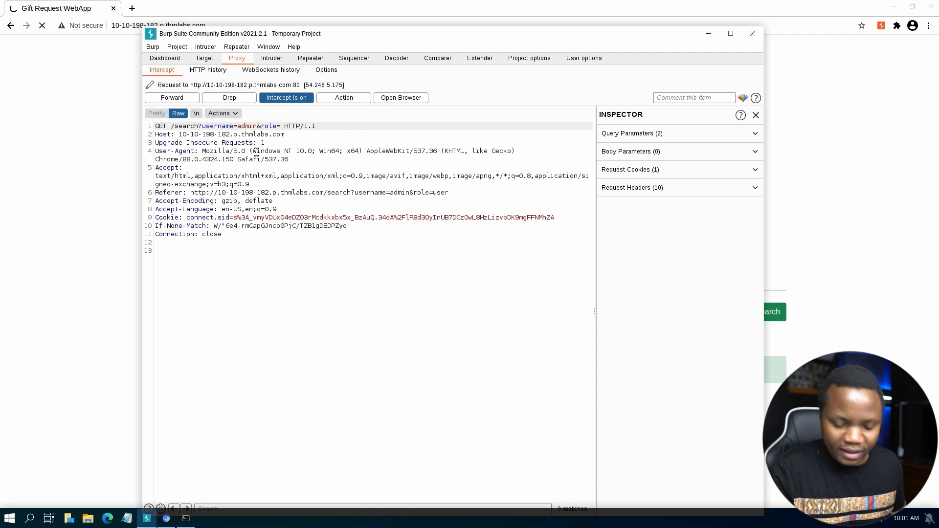
type("guest")
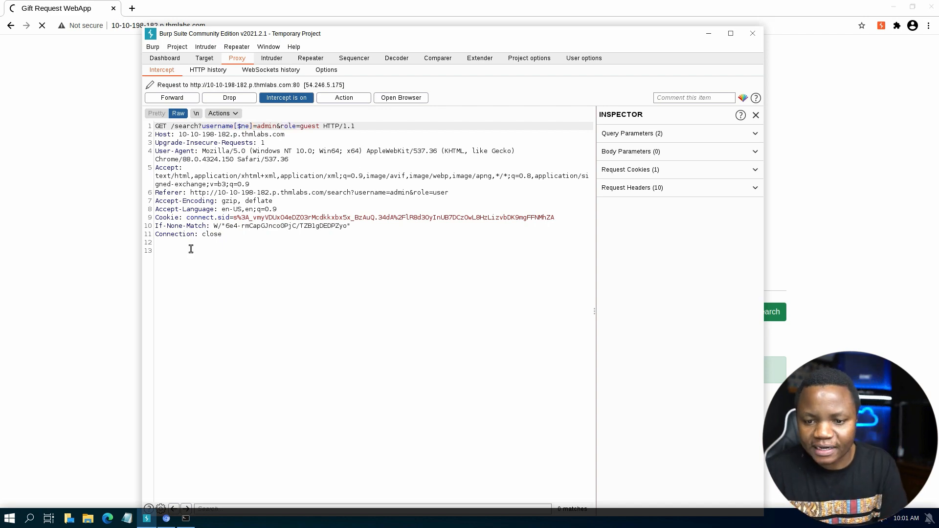
mouse_move(296, 264)
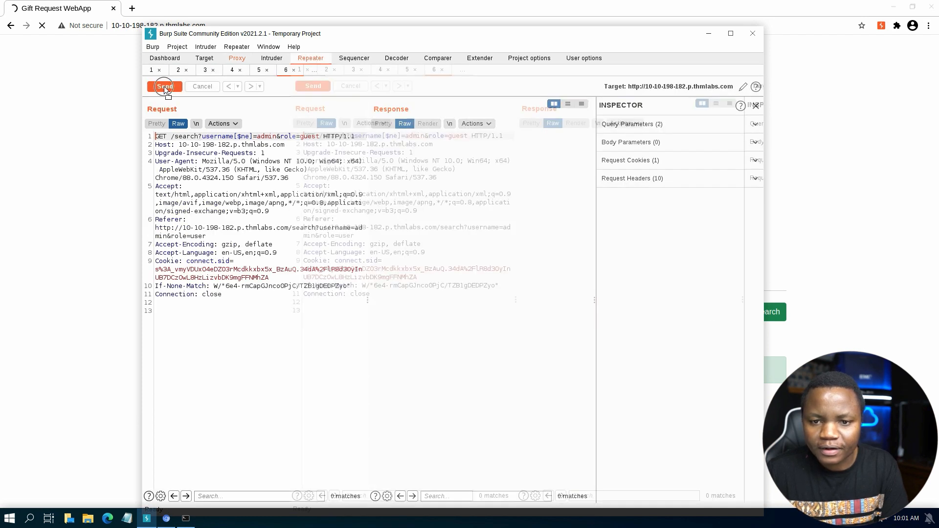
Send the modified search in Repeater to see guest records, then return to Intercept
left_click(164, 86)
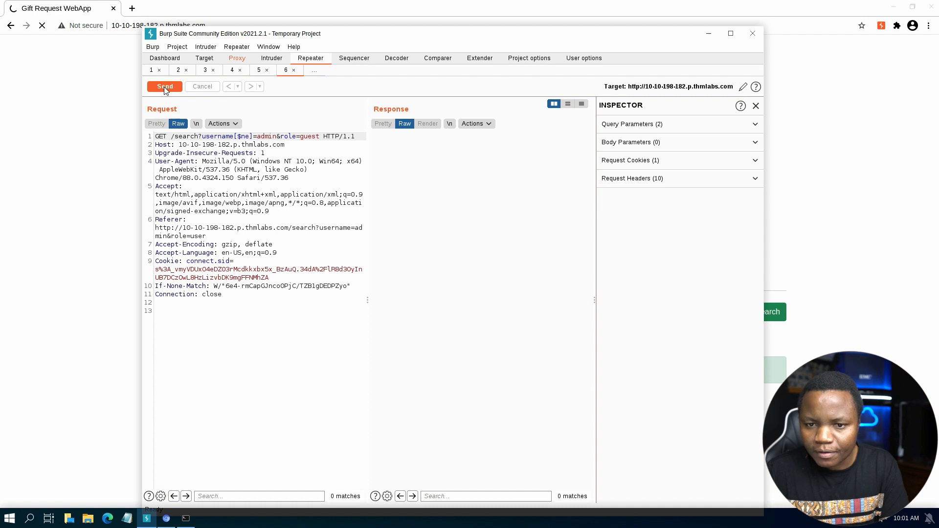
left_click(164, 86)
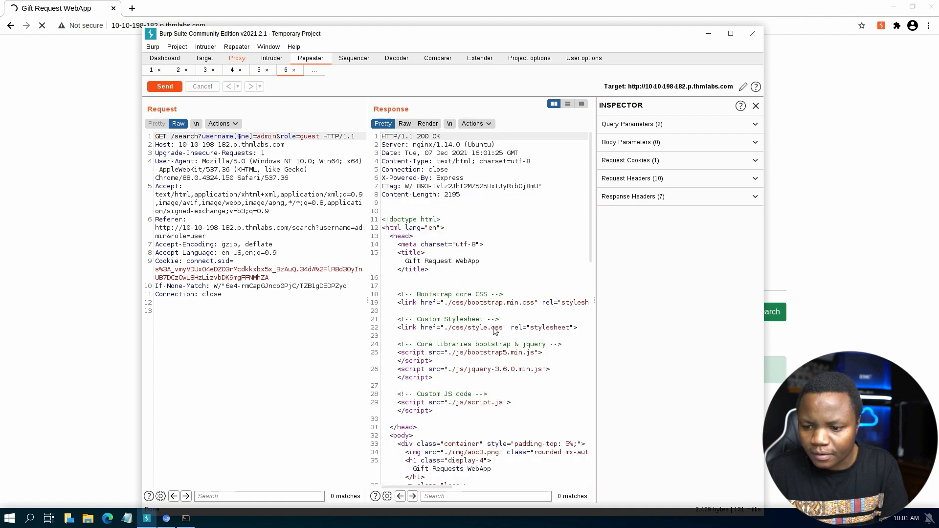
scroll("down", 3)
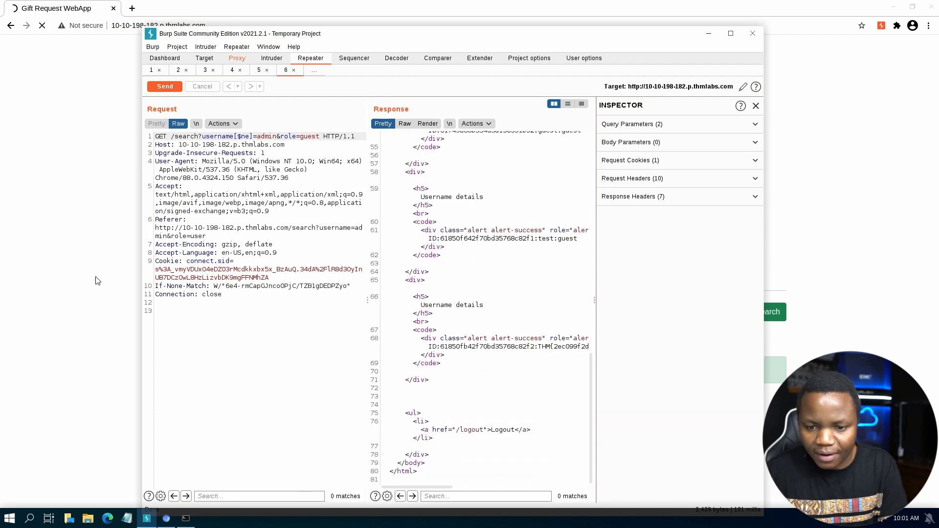
left_click(237, 58)
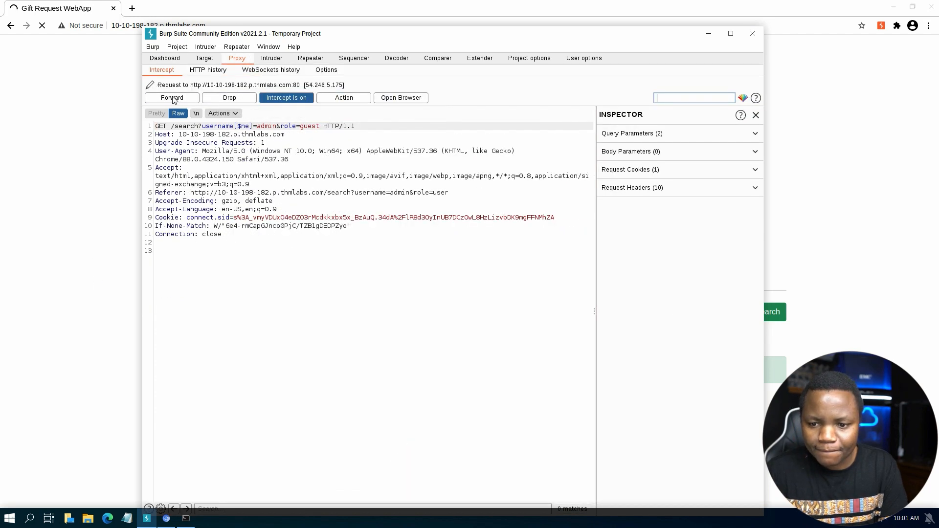
Forward the request and select the THM flag username in the third guest record
left_click(172, 97)
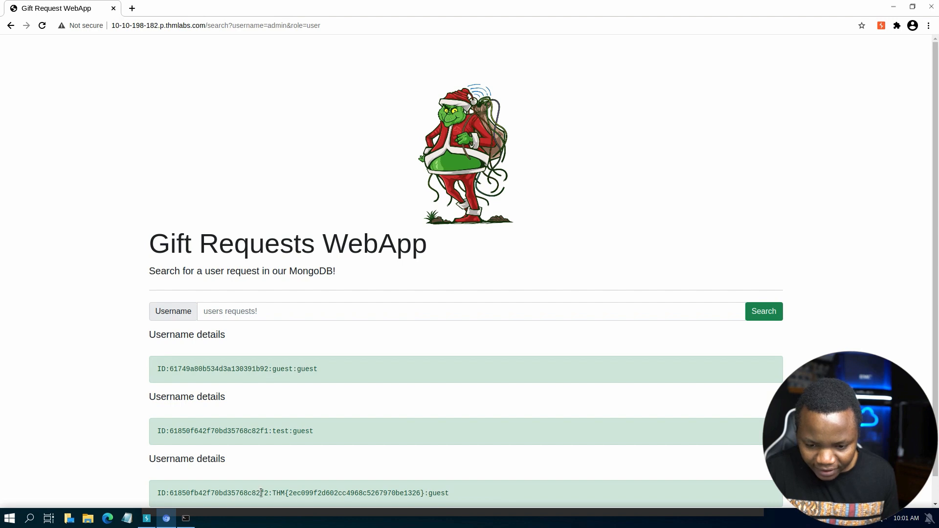
left_click_drag(273, 493, 427, 493)
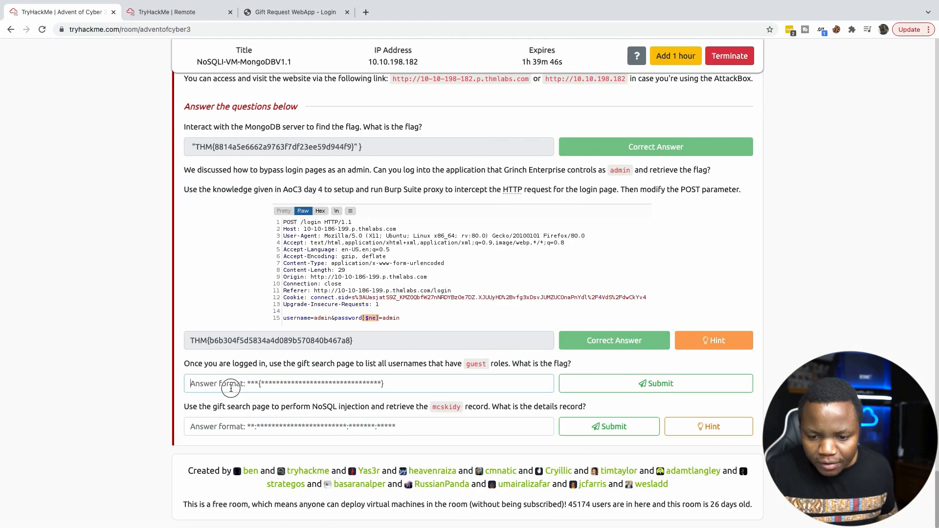
Submit the guest-role flag answer and return to the web app search box
left_click(655, 384)
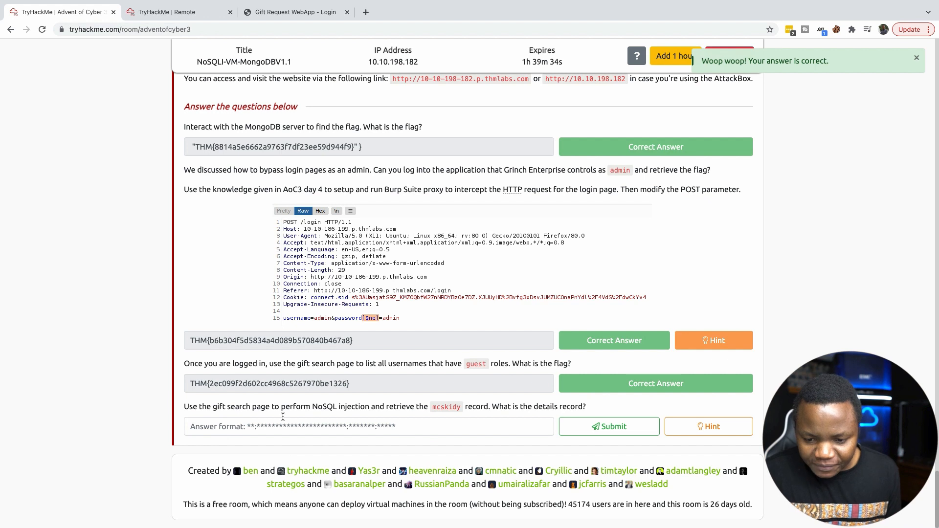
mouse_move(429, 417)
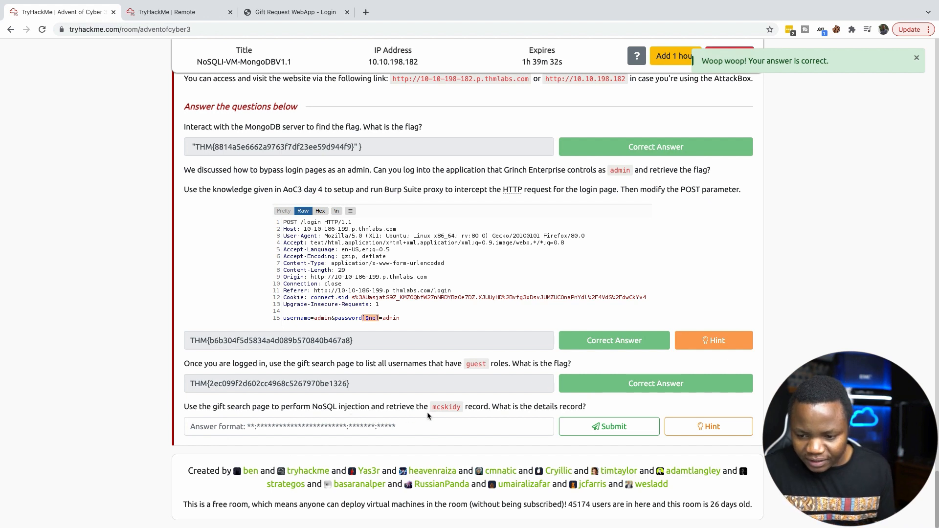
mouse_move(492, 415)
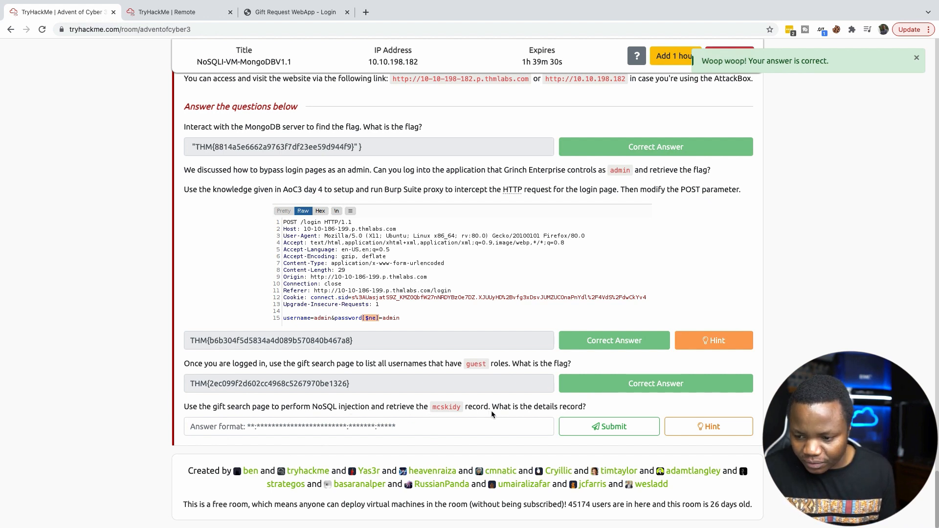
mouse_move(523, 423)
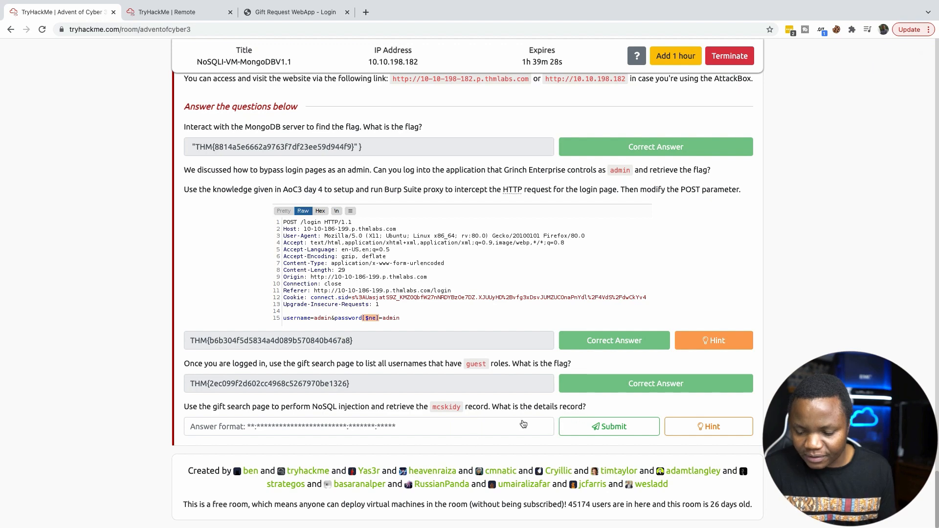
double_click(446, 406)
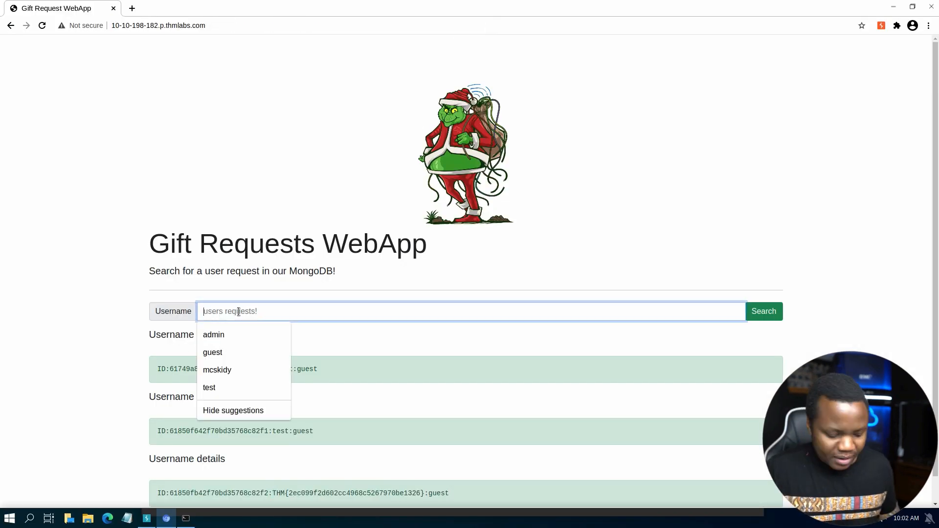
Forward a search edited to username=mcskidy&role[$ne]=user and select mcskidy's details
left_click(217, 370)
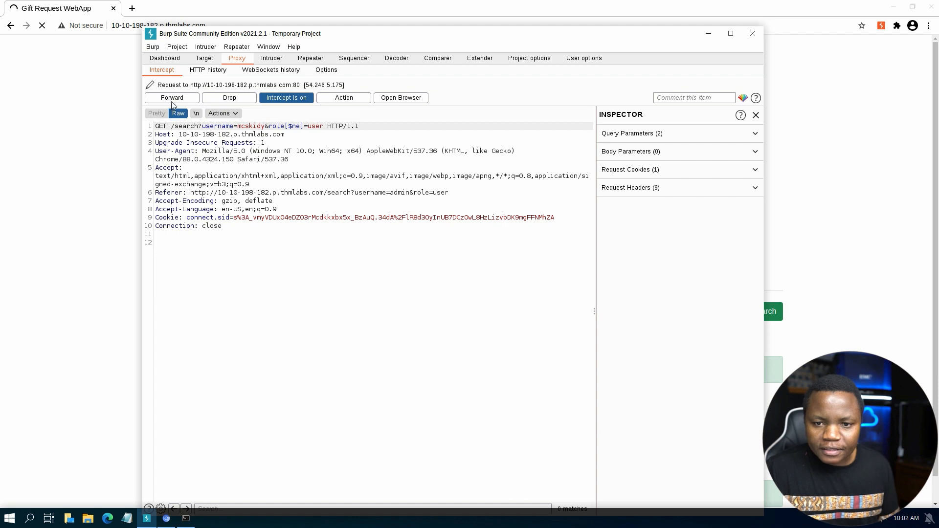
left_click(173, 97)
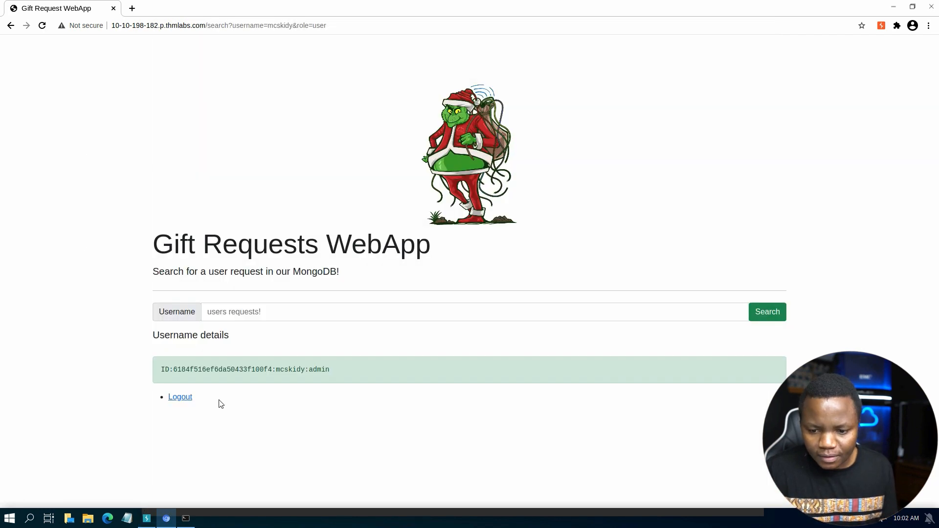
left_click_drag(235, 370, 329, 370)
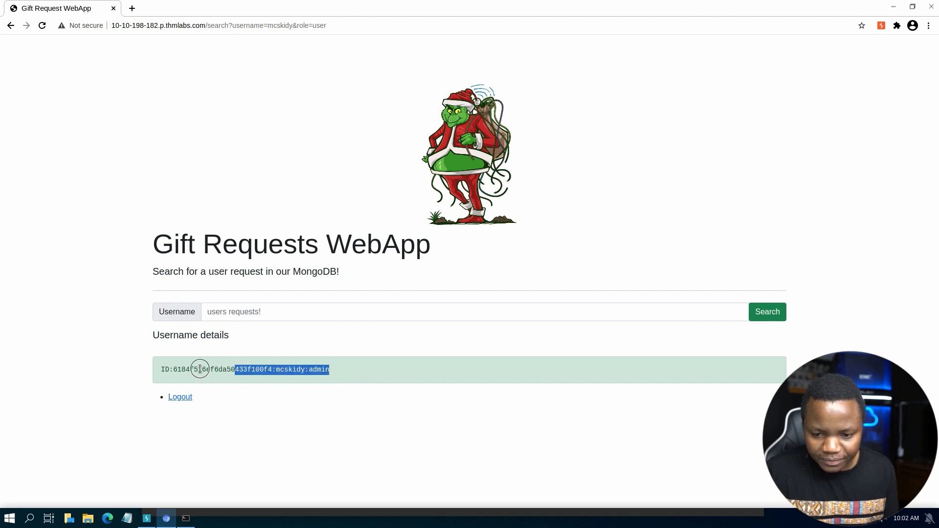